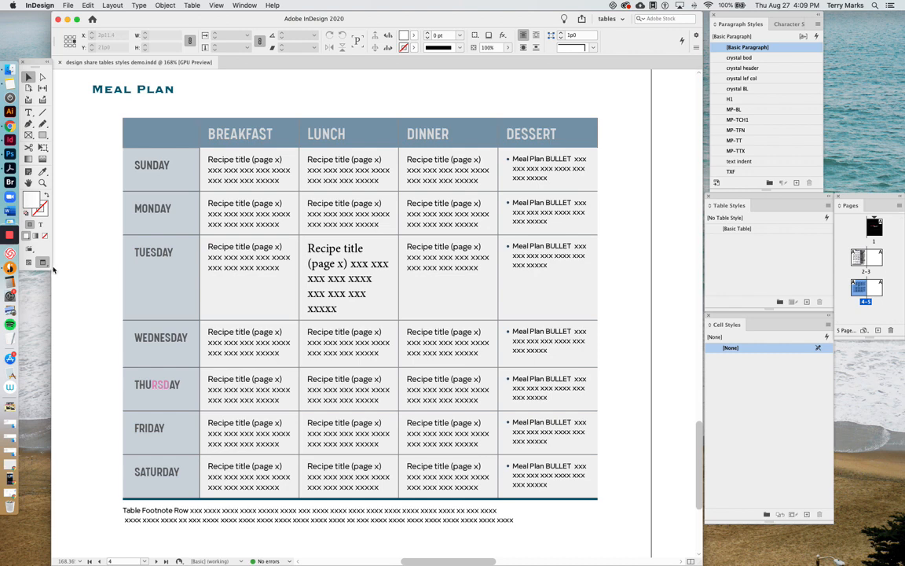
mouse_move(29, 262)
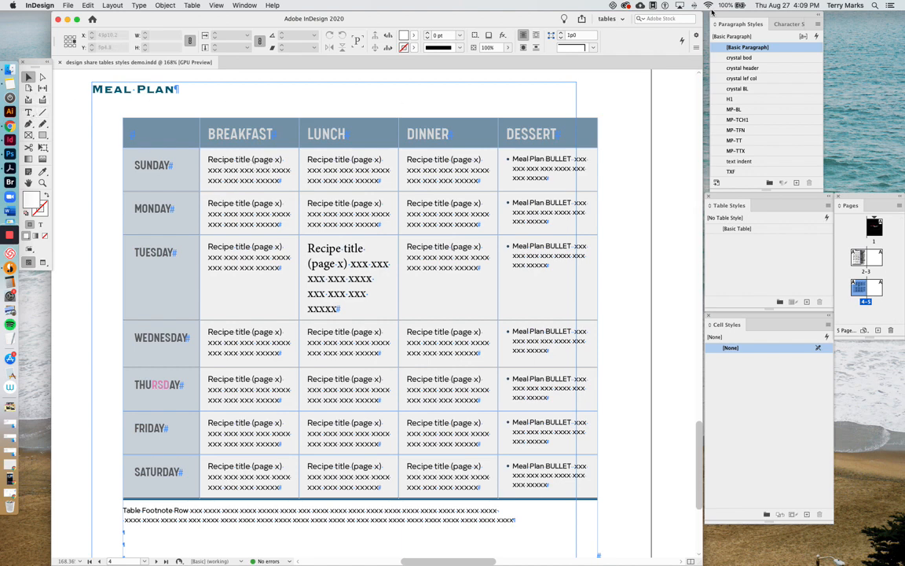
Step: Float the Paragraph Styles panel beside the table and check the Monday breakfast recipe's style
left_click_drag(741, 24, 635, 185)
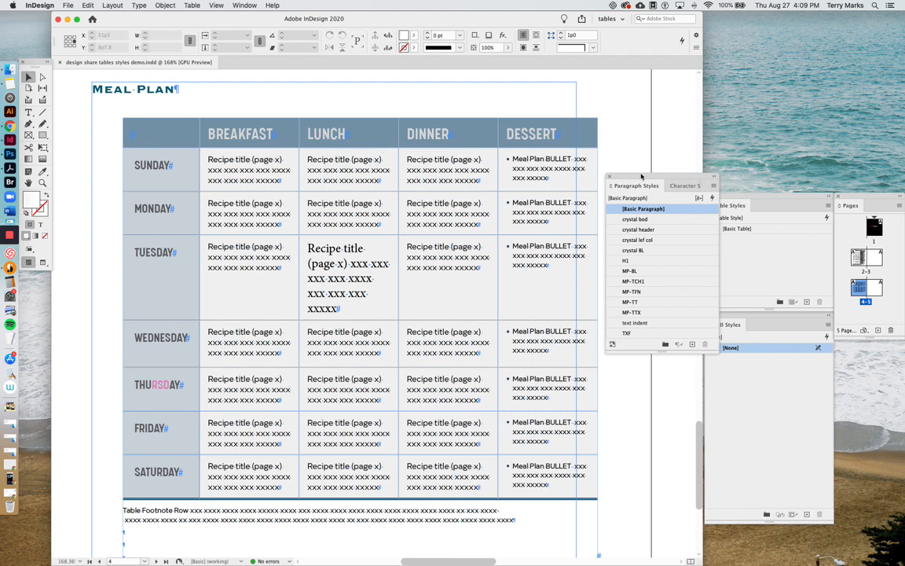
left_click(28, 111)
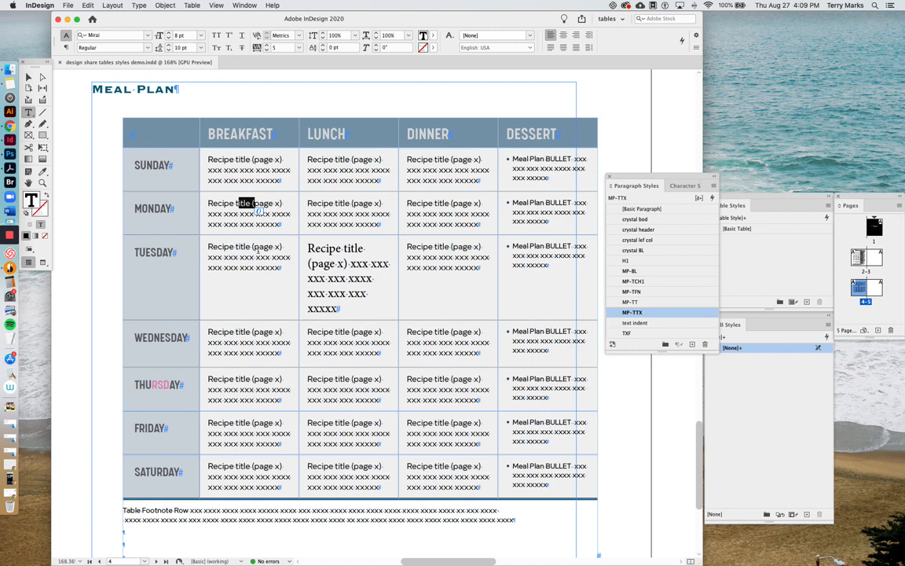
Step: Compare recipe cell styles, apply MP-TTX to the Tuesday lunch recipe, and select Thursday's label
left_click(642, 209)
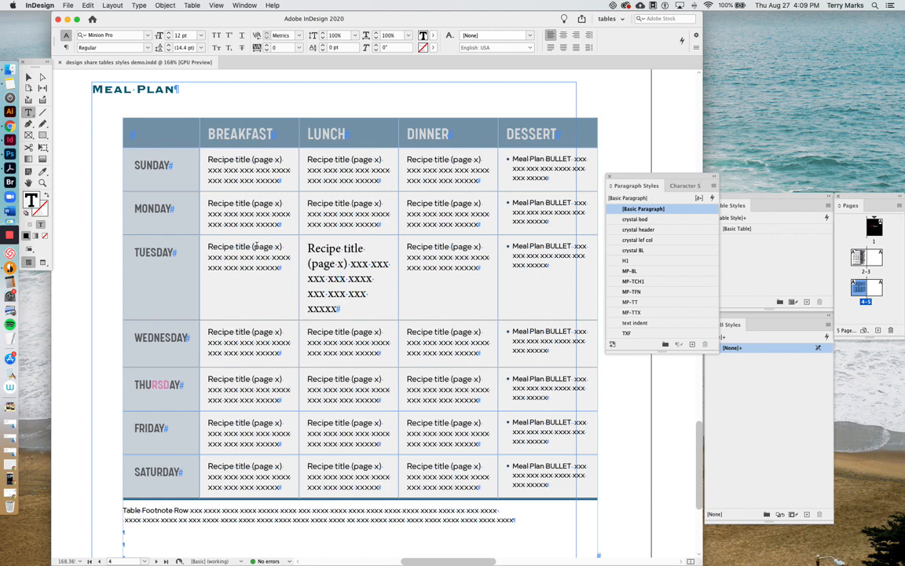
left_click(632, 312)
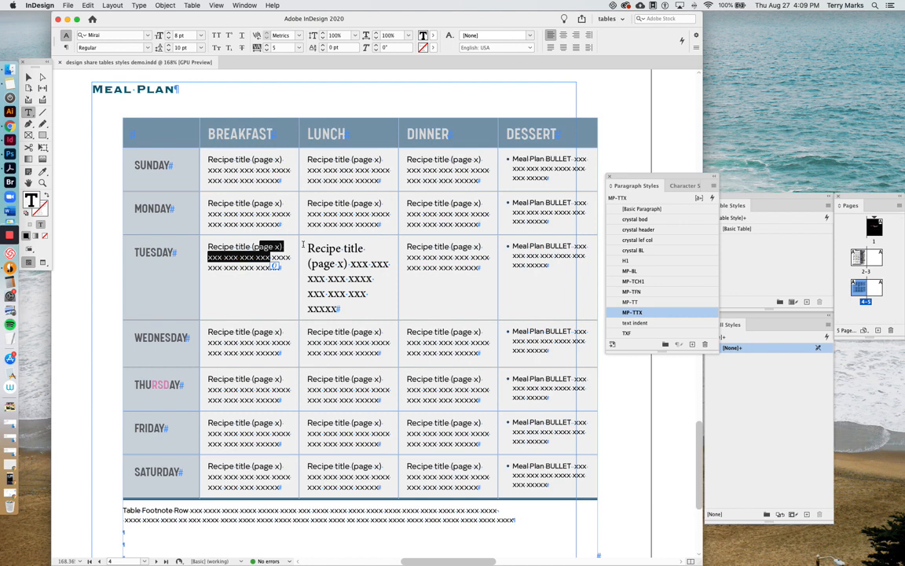
left_click(641, 208)
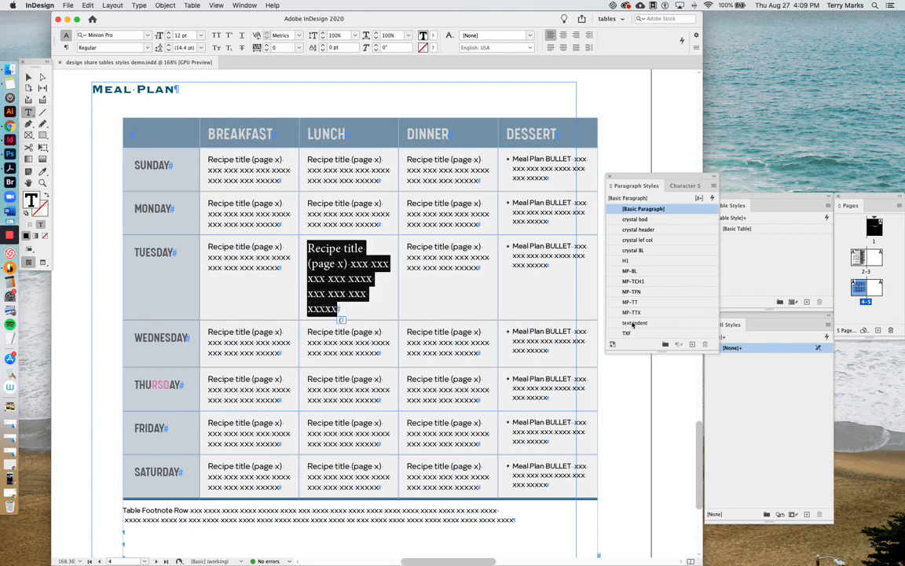
left_click(632, 312)
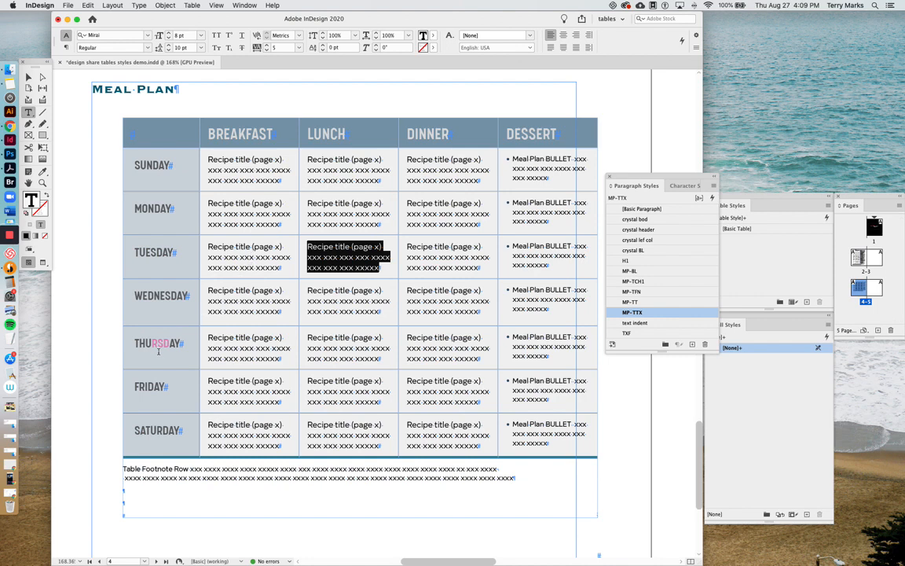
left_click(634, 281)
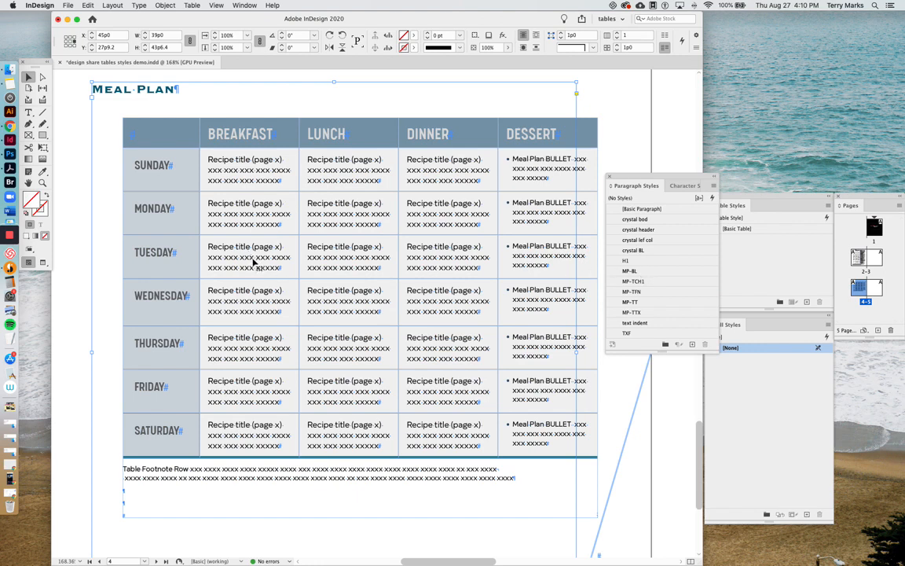
mouse_move(89, 165)
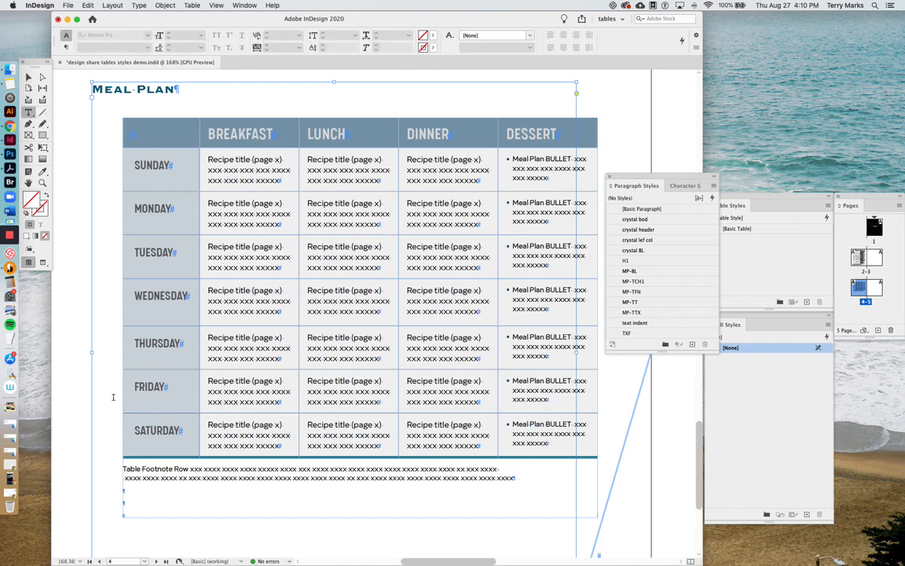
Step: Apply the TXF paragraph style to the paragraph holding the Meal Plan table
left_click(635, 322)
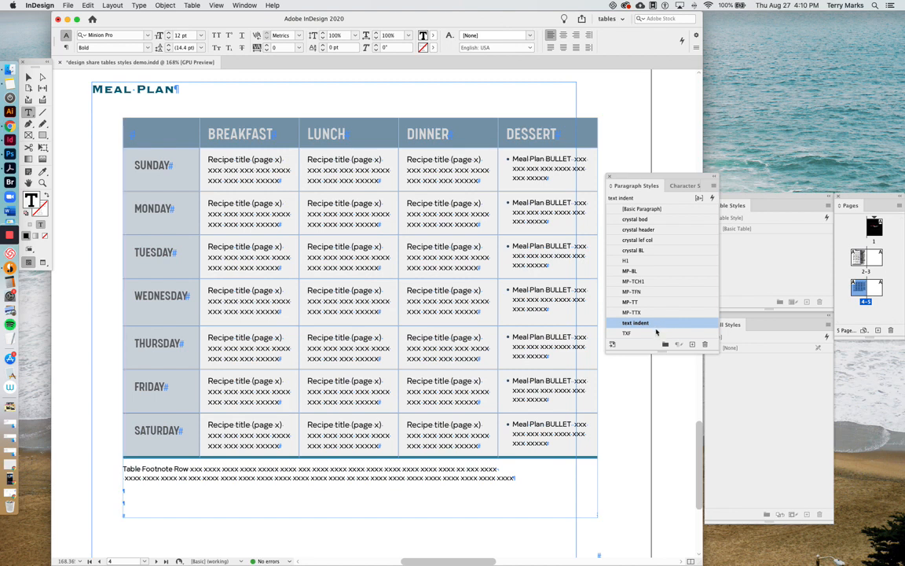
mouse_move(636, 336)
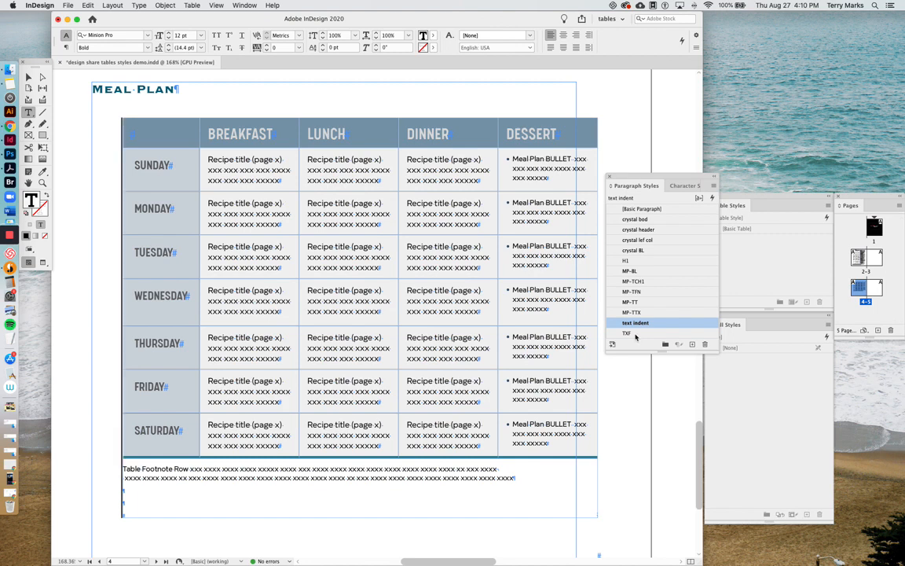
left_click(627, 333)
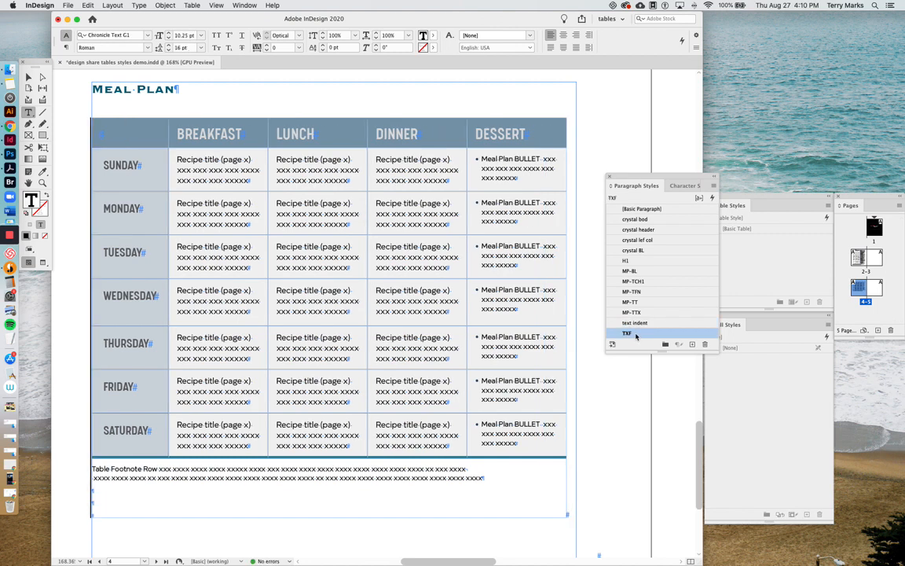